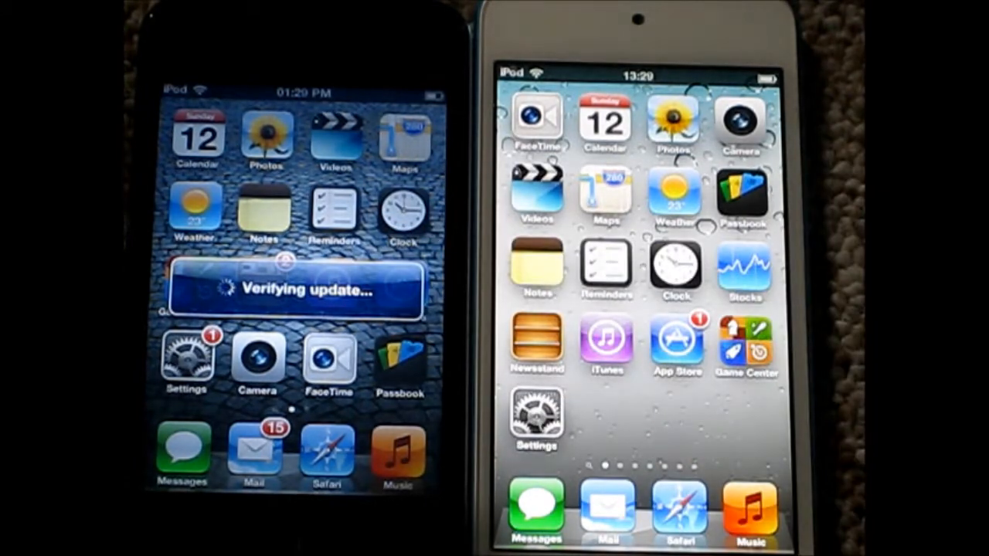
Open Settings > General on the white iPod touch and check for software updates.
left_click(535, 418)
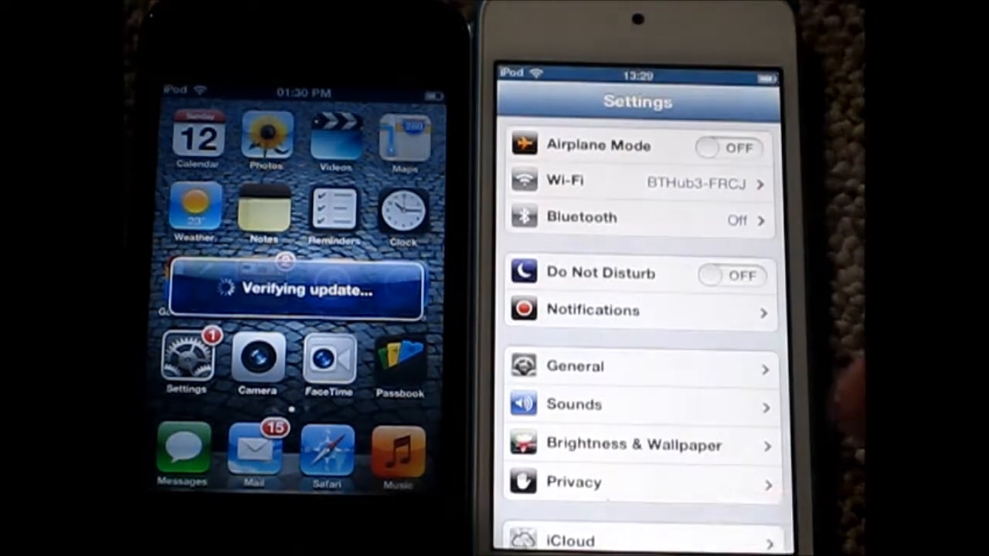
left_click(575, 367)
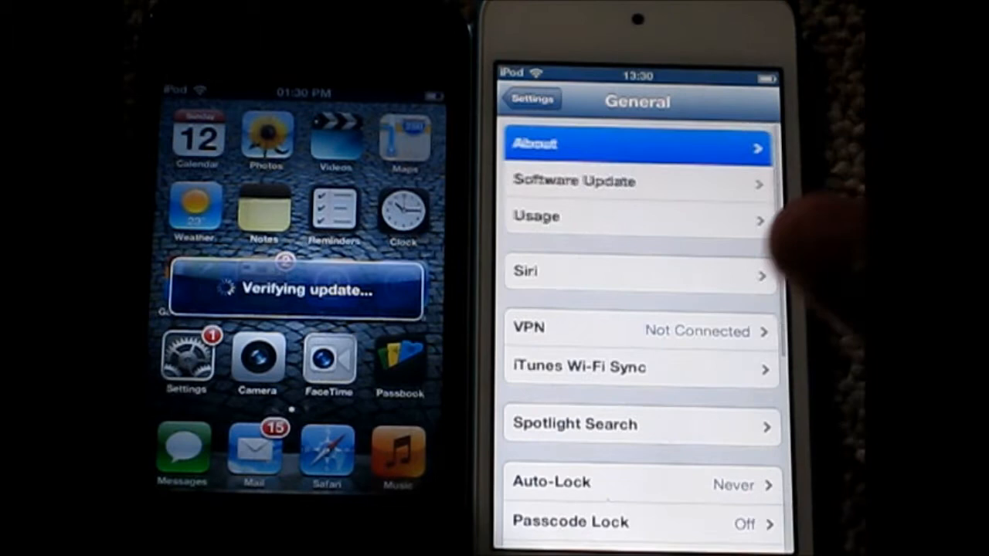
left_click(638, 146)
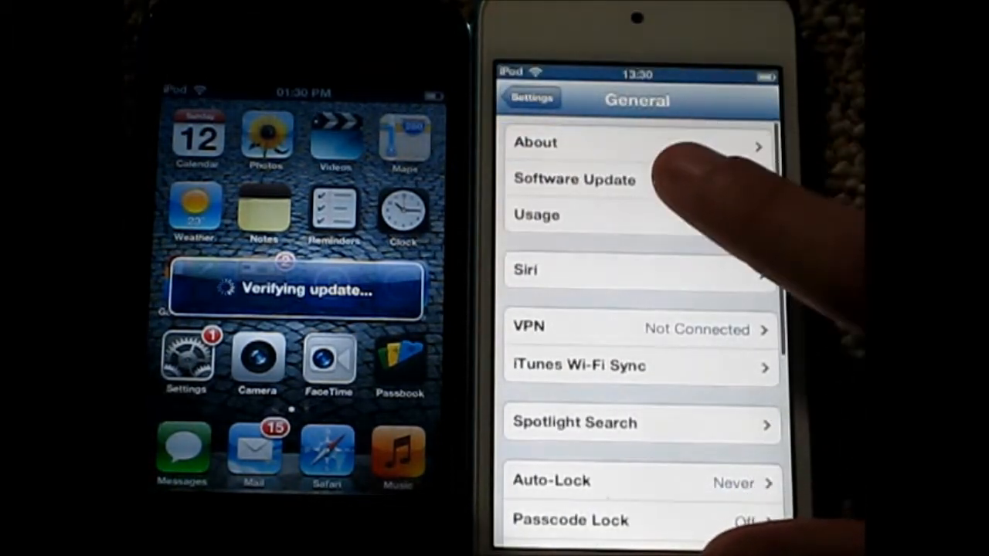
left_click(574, 179)
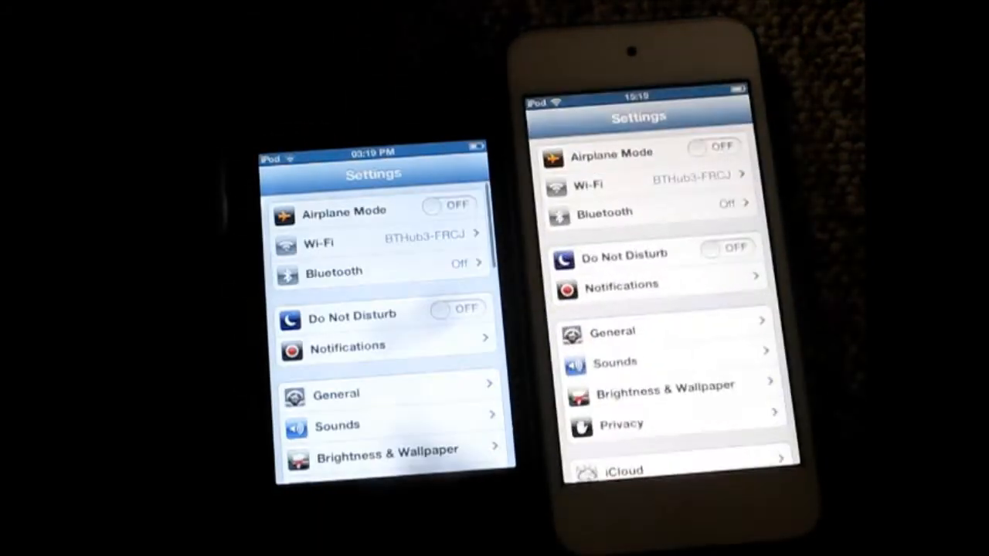
Show Private Browsing on in the black iPod's Safari settings, then open Safari settings on the white iPod.
scroll("down", 3)
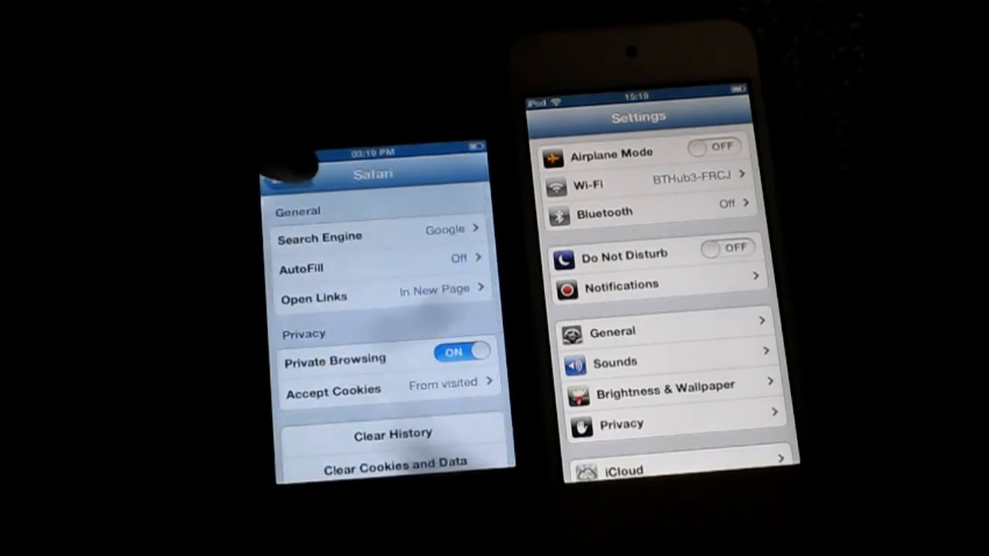
left_click(392, 433)
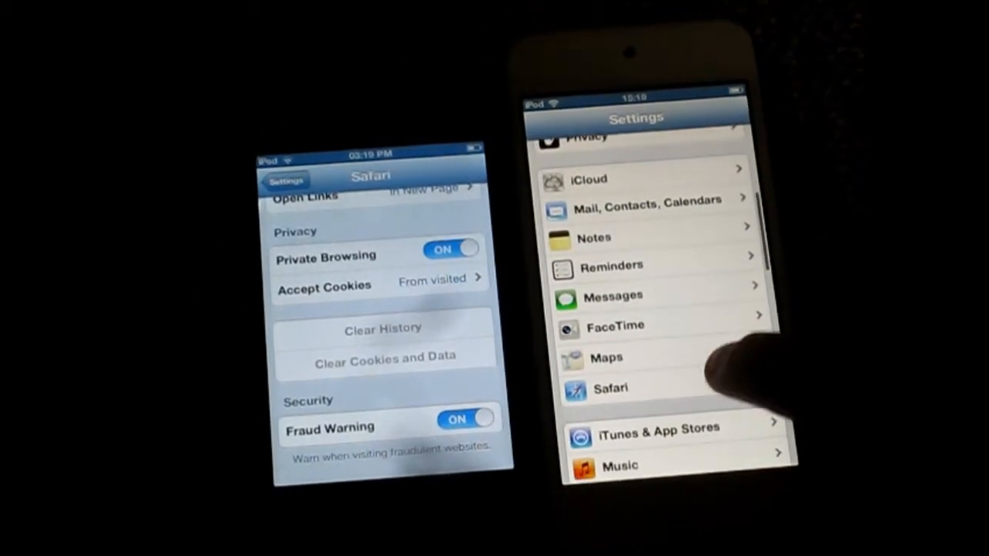
left_click(610, 388)
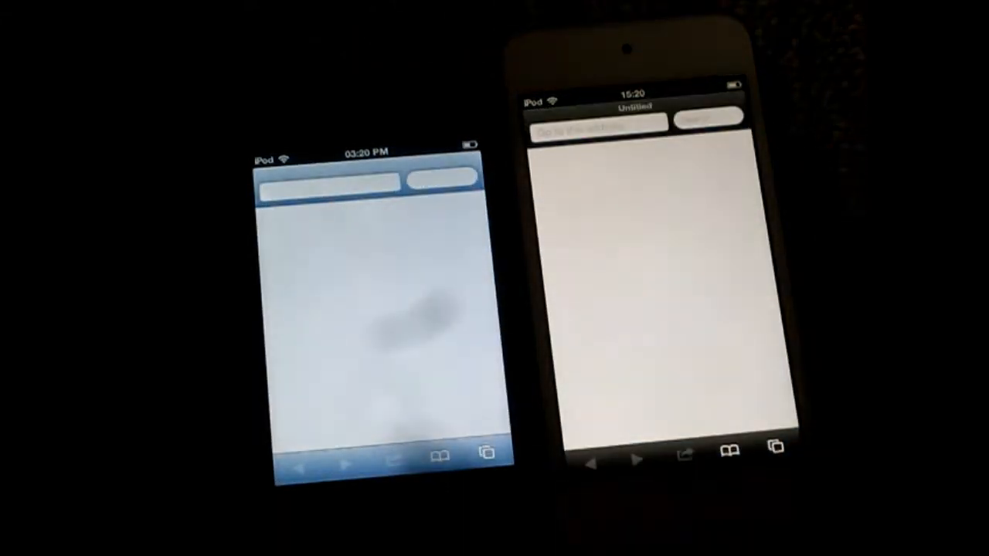
left_click(723, 448)
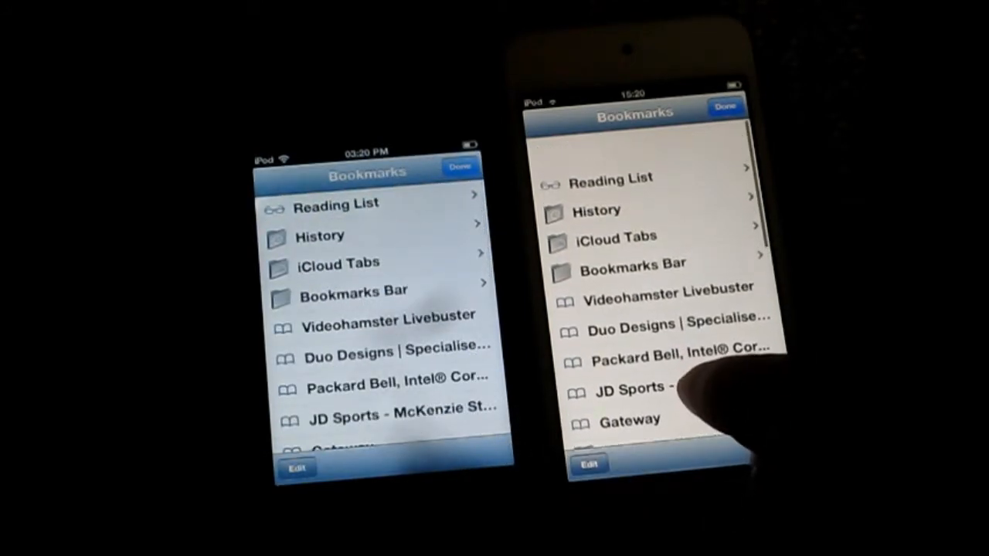
scroll("down", 3)
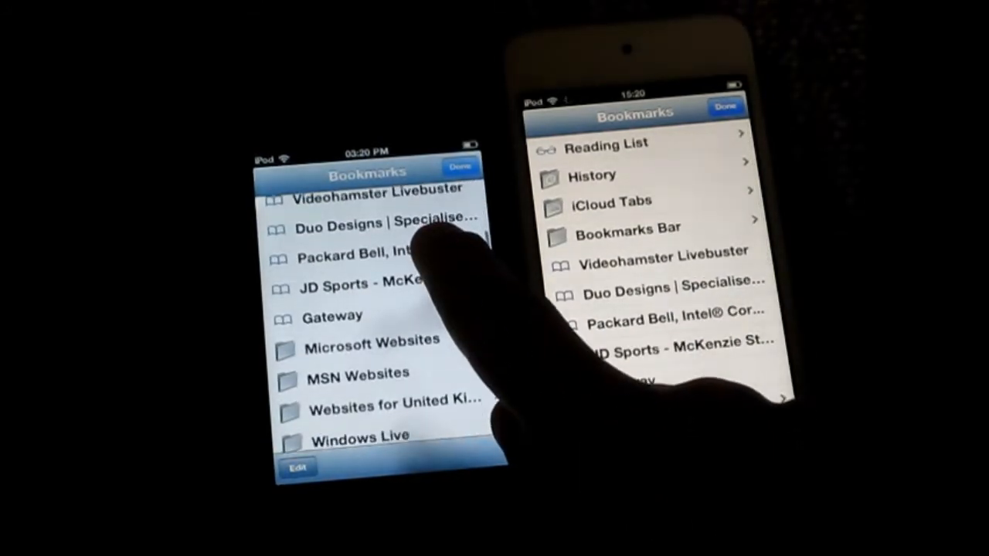
scroll("down", 3)
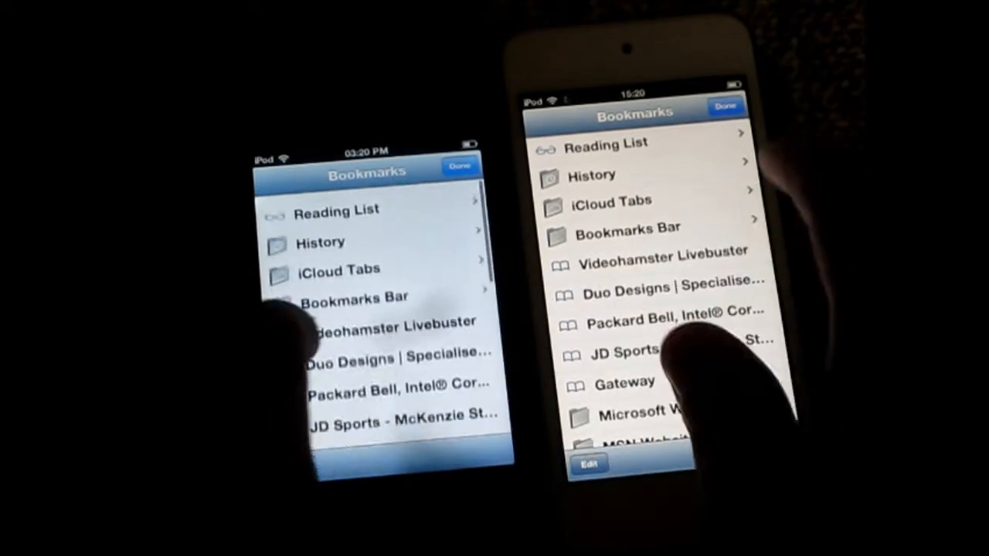
scroll("down", 3)
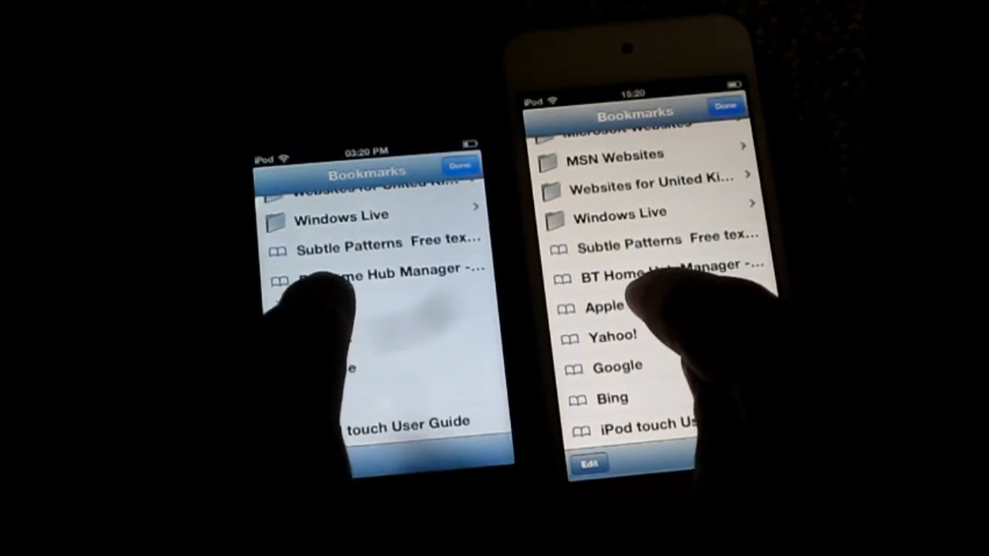
left_click(606, 307)
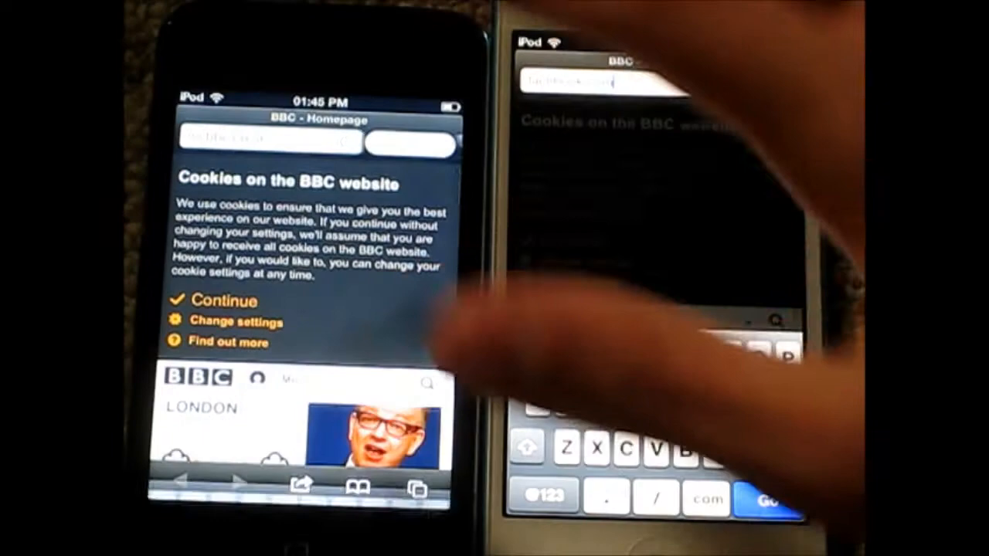
Load the entered web address in Safari on the 5th gen iPod.
left_click(270, 142)
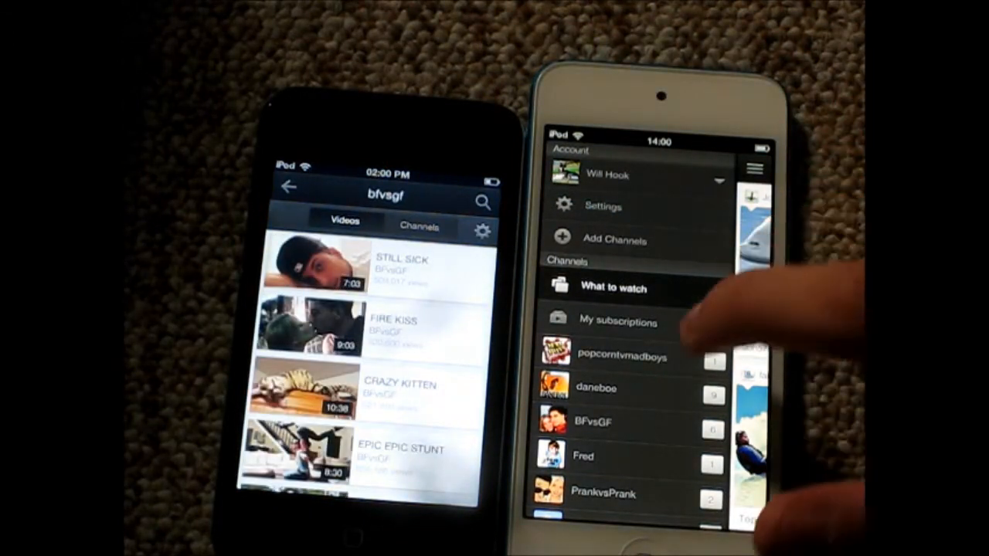
Open the BFvsGF channel on the white iPod and show its uploaded videos.
left_click(593, 421)
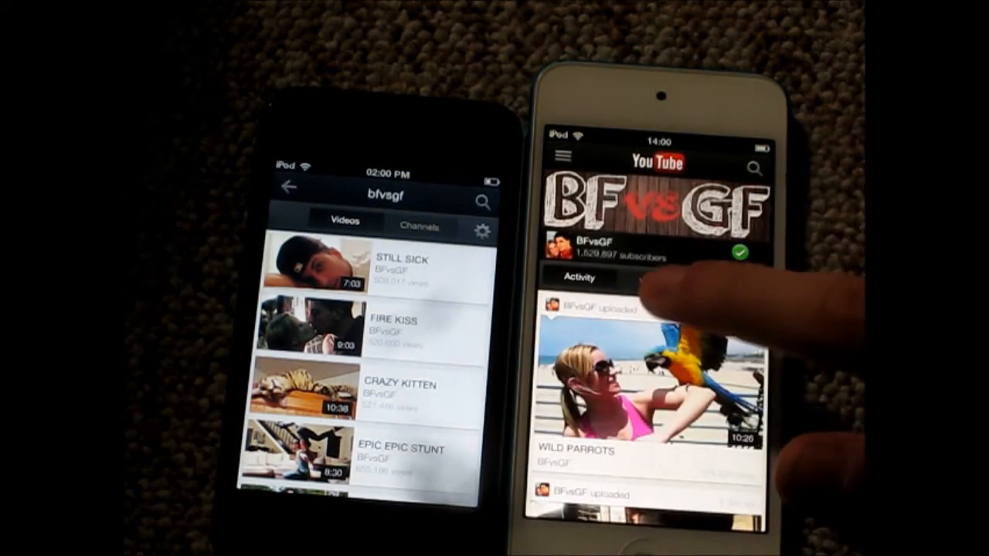
left_click(654, 284)
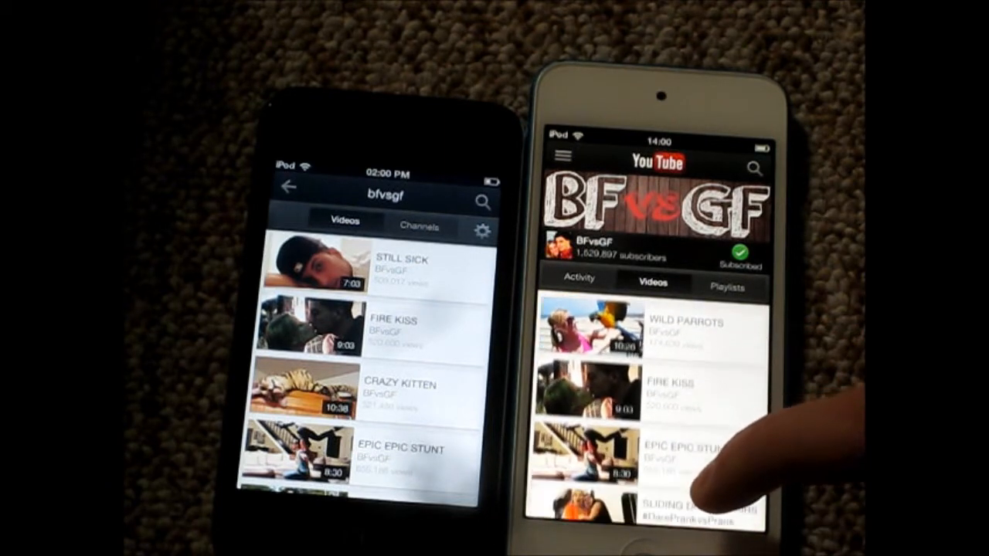
scroll("down", 3)
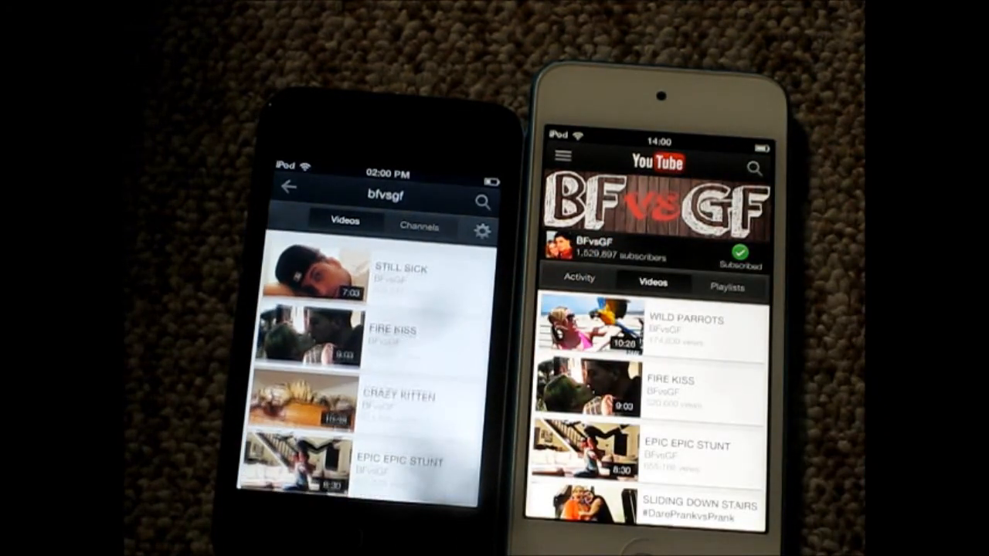
Switch the older iPod's YouTube search to channel results and open BFvsGF.
left_click(419, 223)
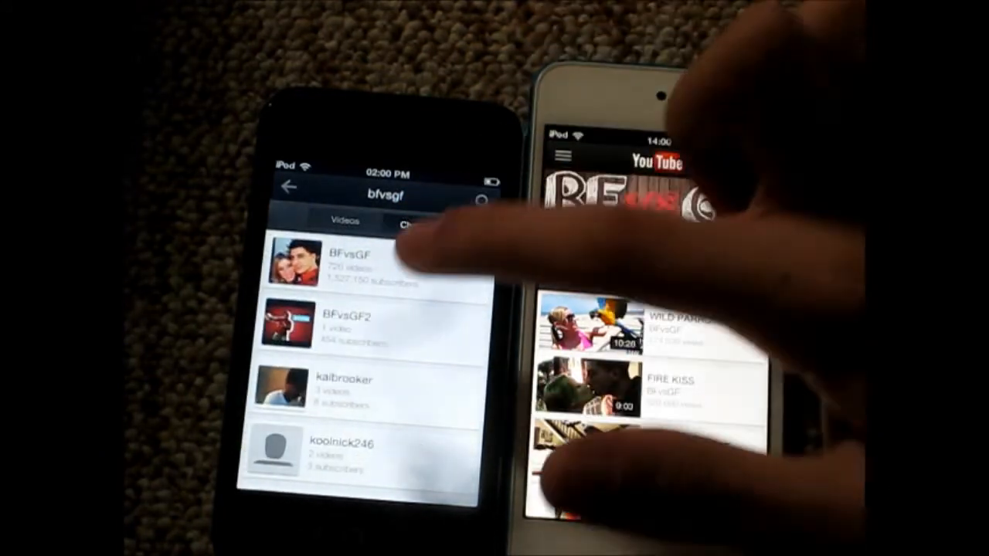
left_click(363, 263)
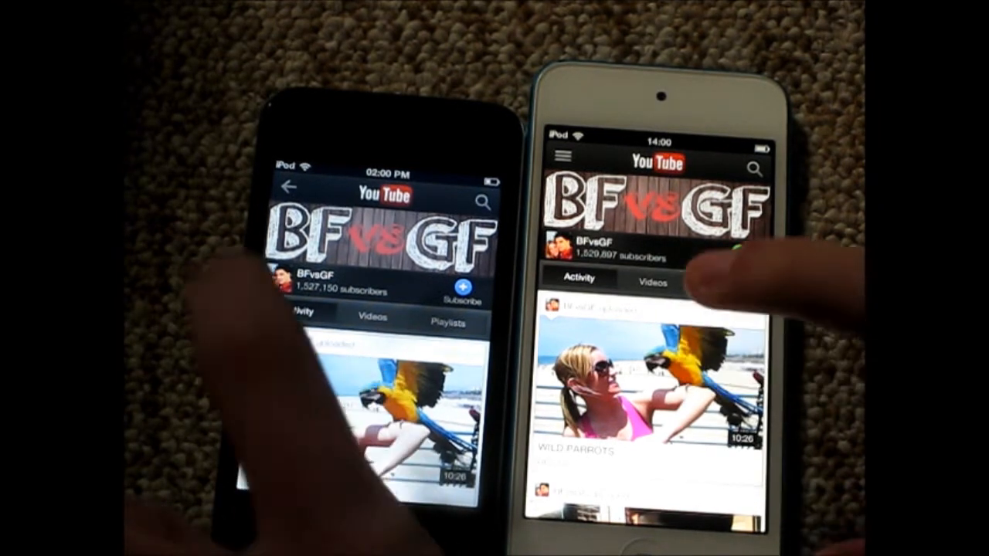
left_click(653, 386)
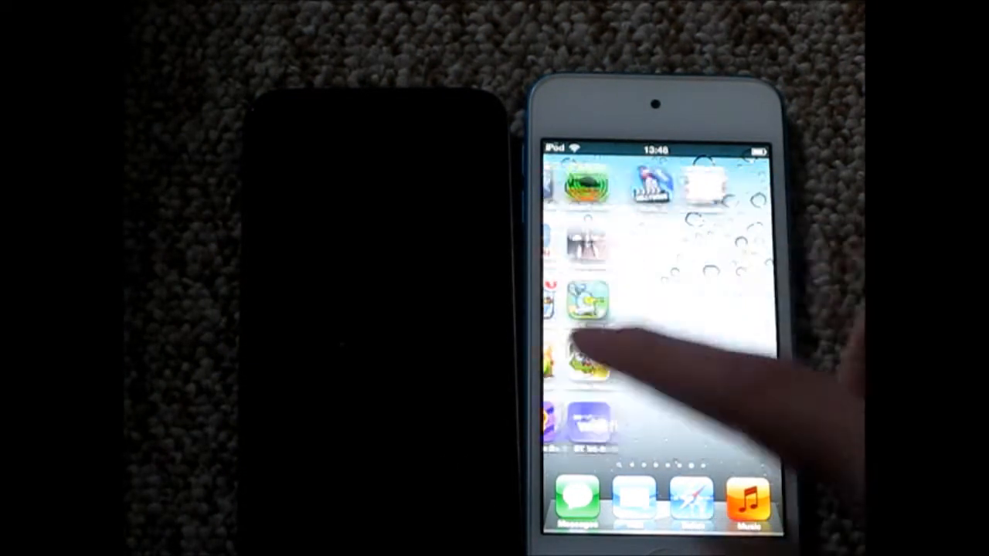
Swipe across the white iPod's home screen while the black iPod stays dark.
scroll("left", 3)
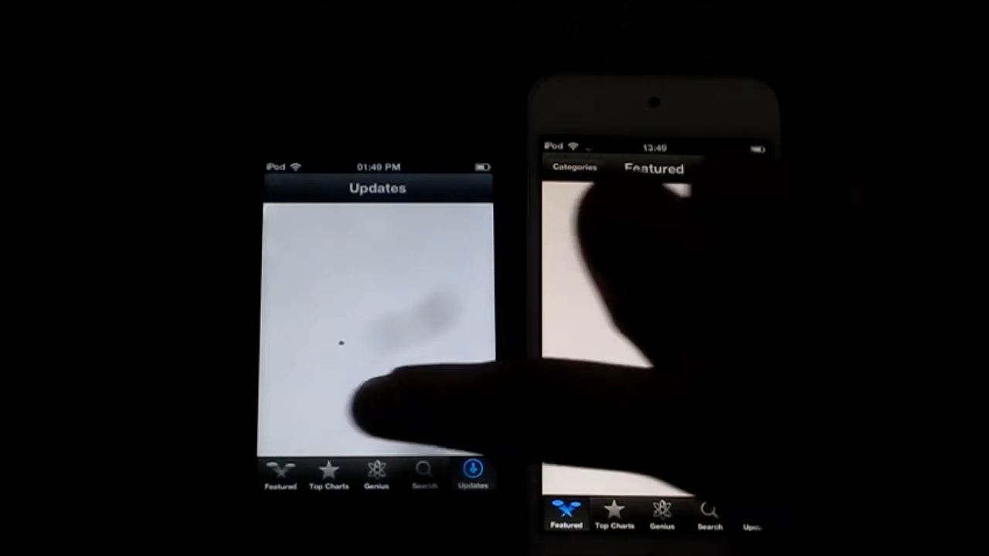
Open the App Store's Featured tab and scroll through the featured apps.
left_click(280, 475)
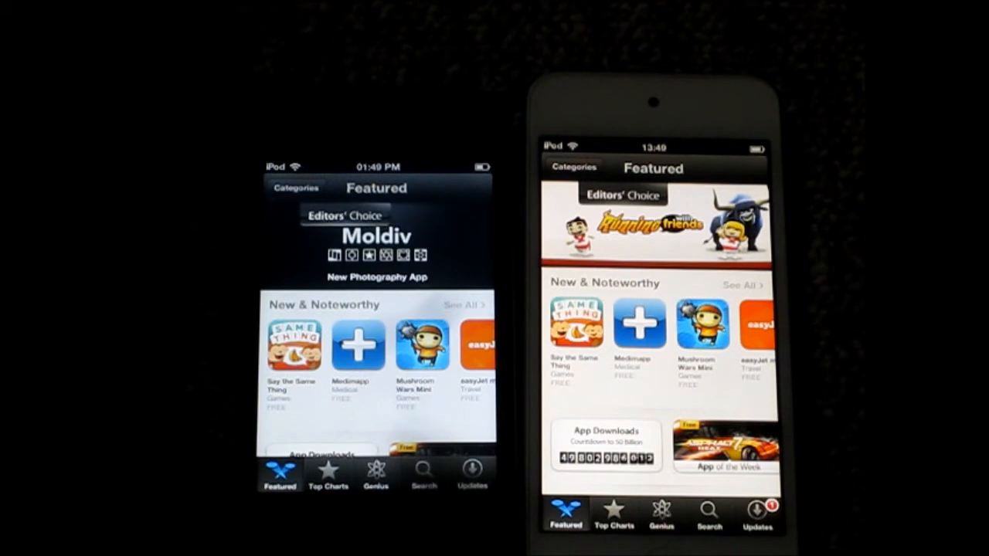
scroll("down", 3)
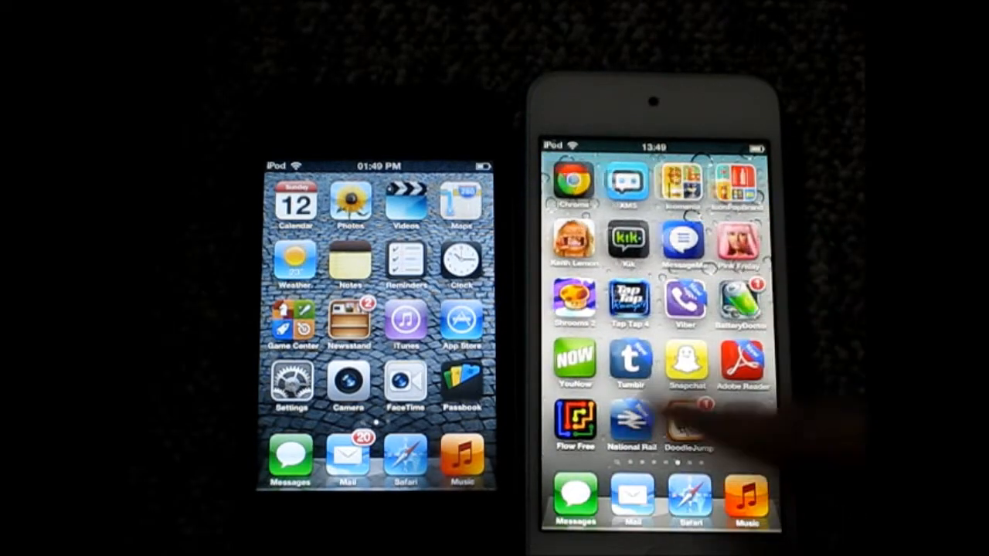
scroll("left", 3)
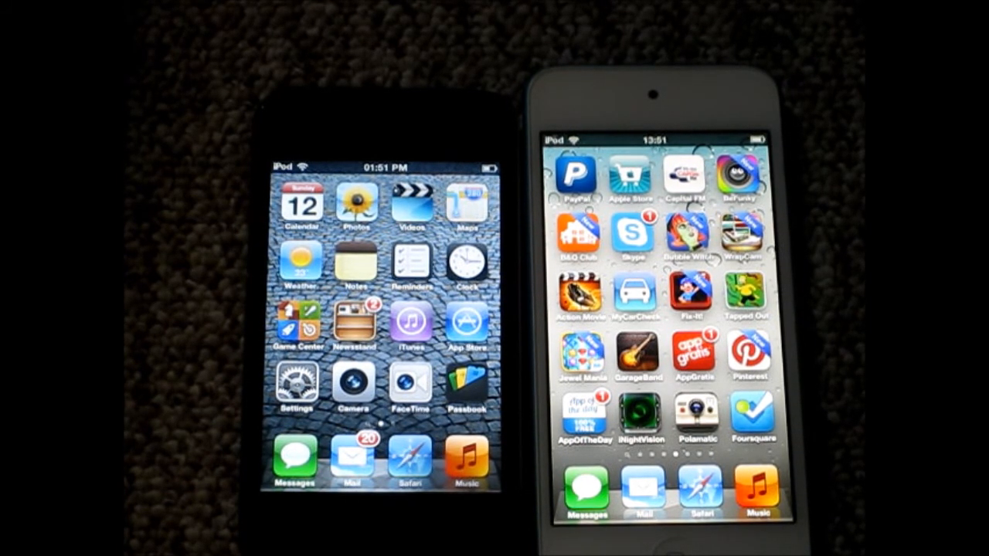
scroll("left", 3)
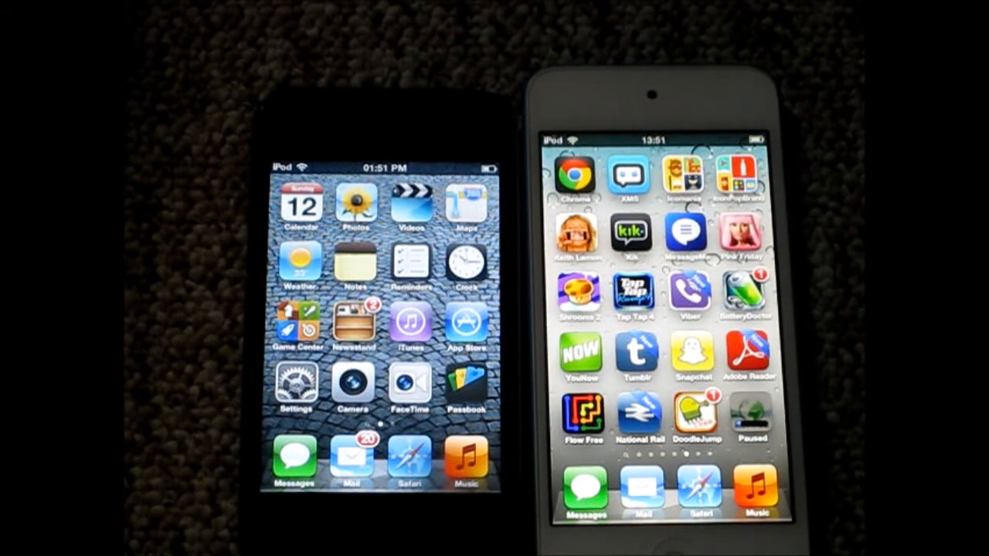